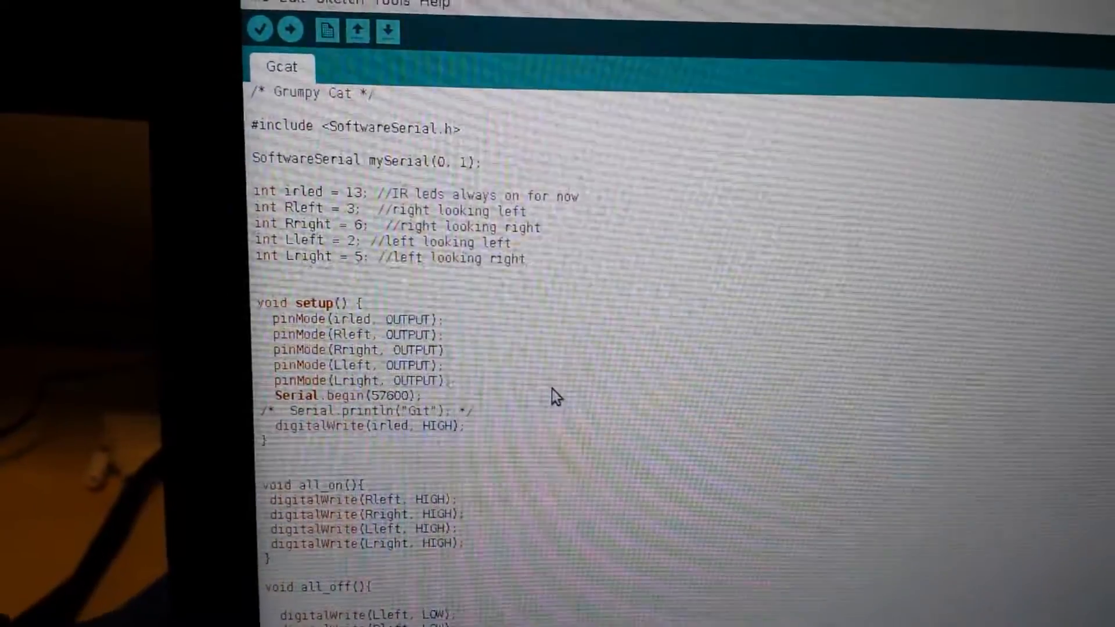
pyautogui.scroll(-3)
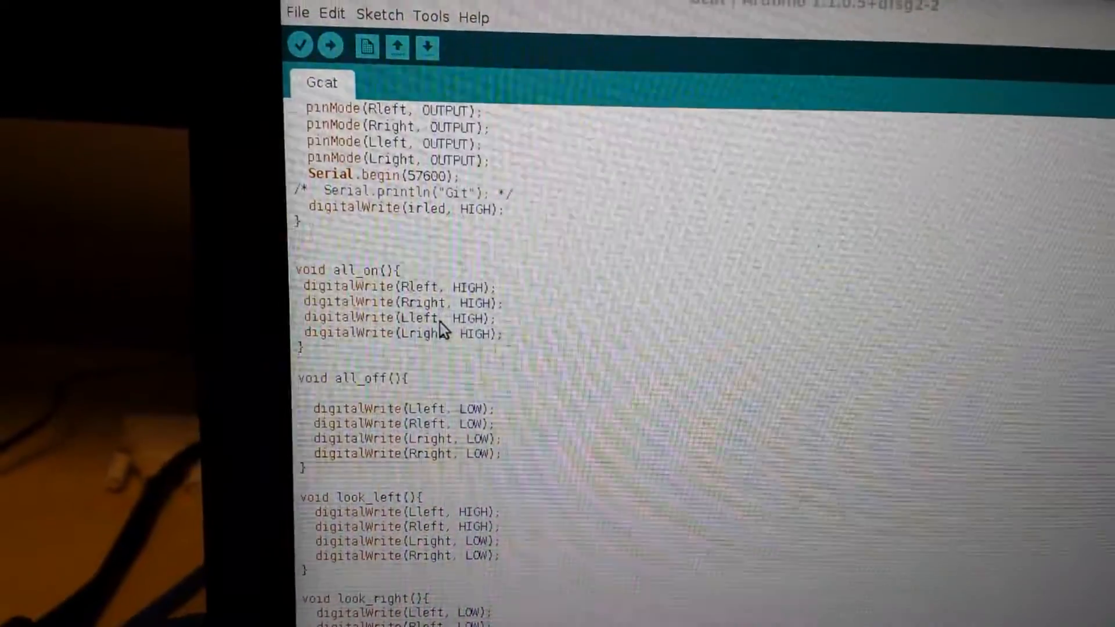
pyautogui.scroll(-3)
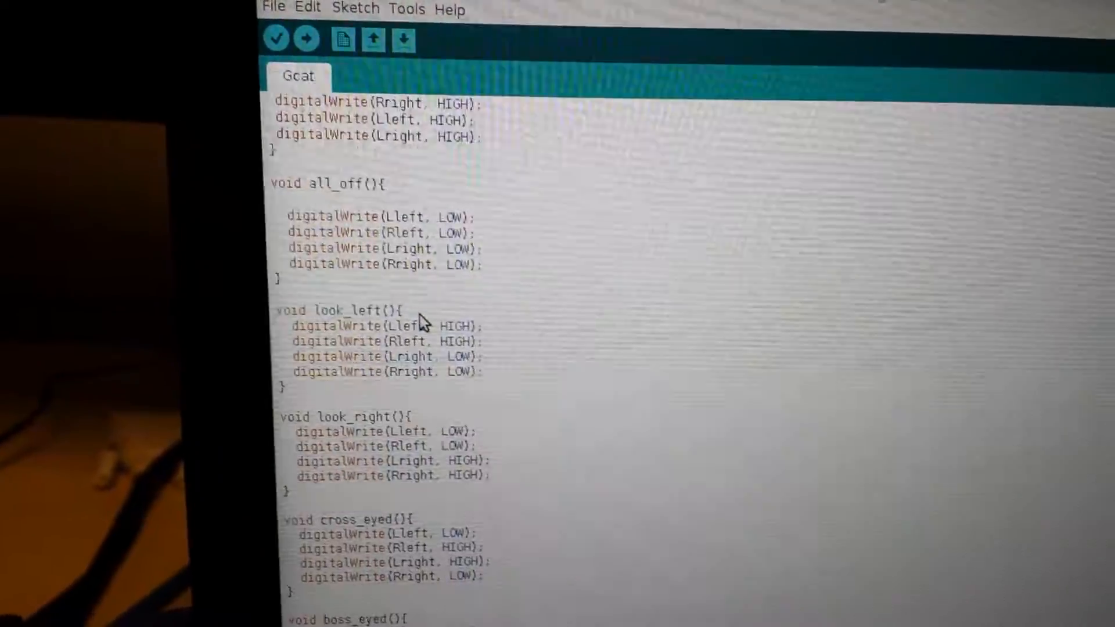
pyautogui.scroll(-3)
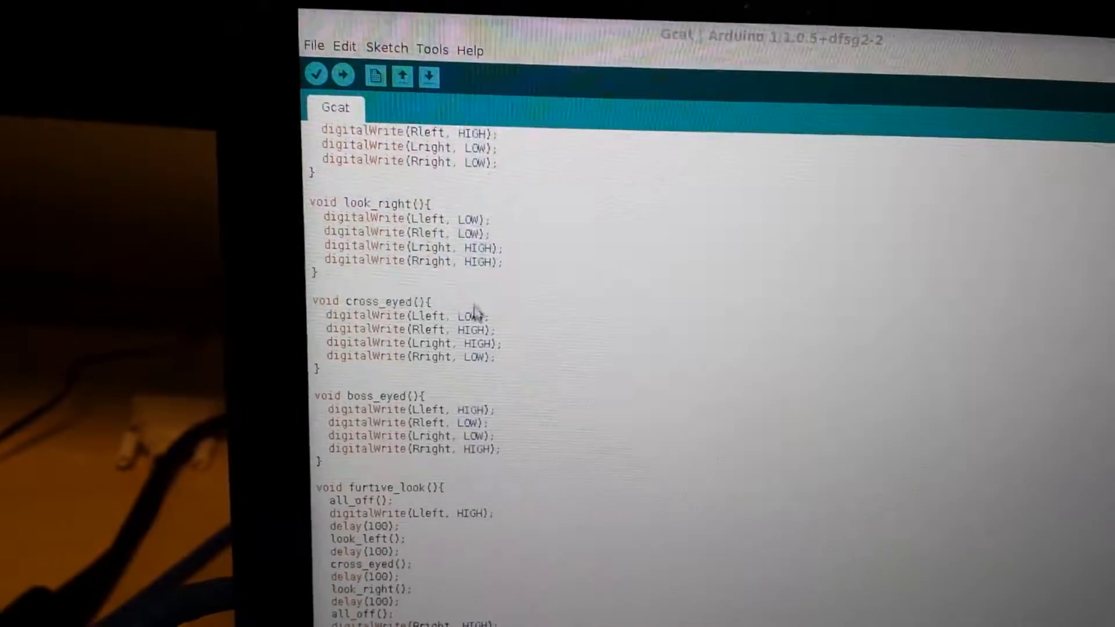
pyautogui.scroll(-3)
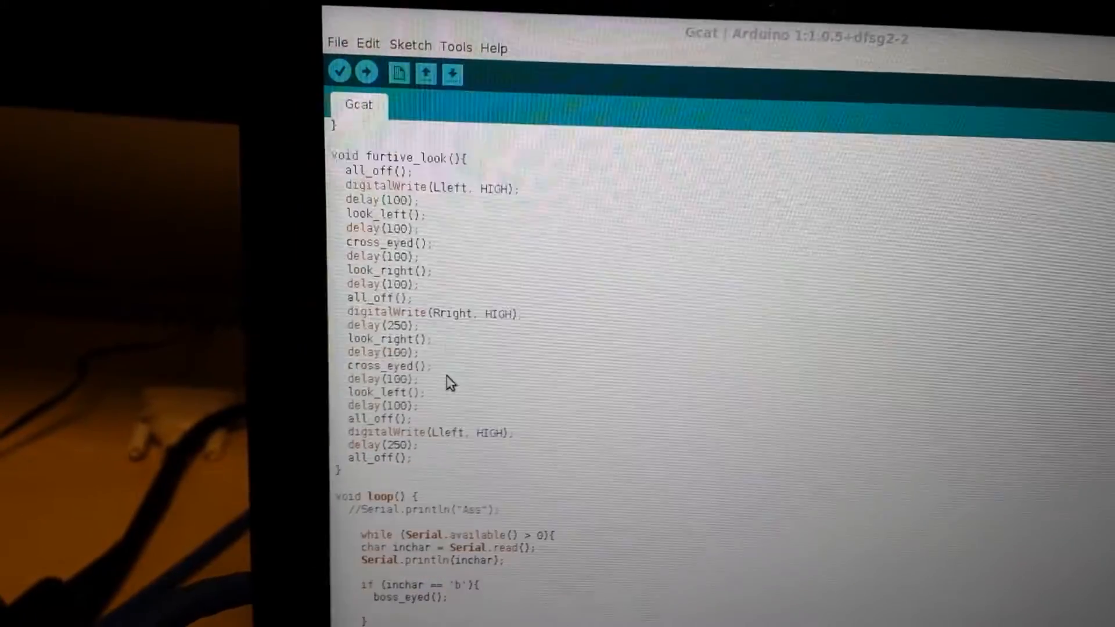
pyautogui.scroll(-3)
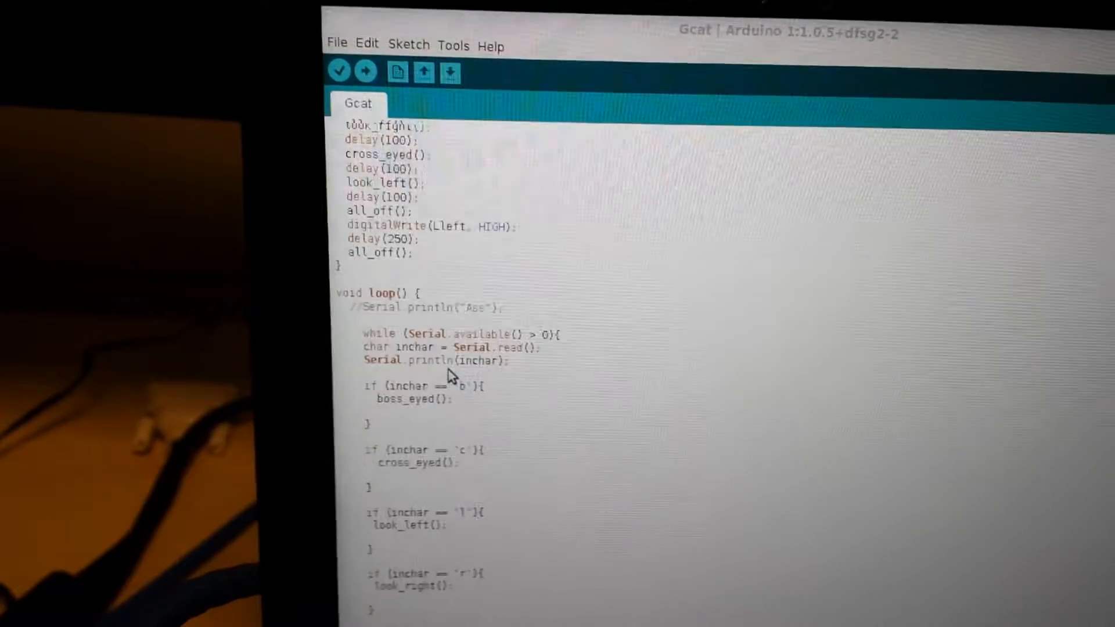
pyautogui.scroll(-3)
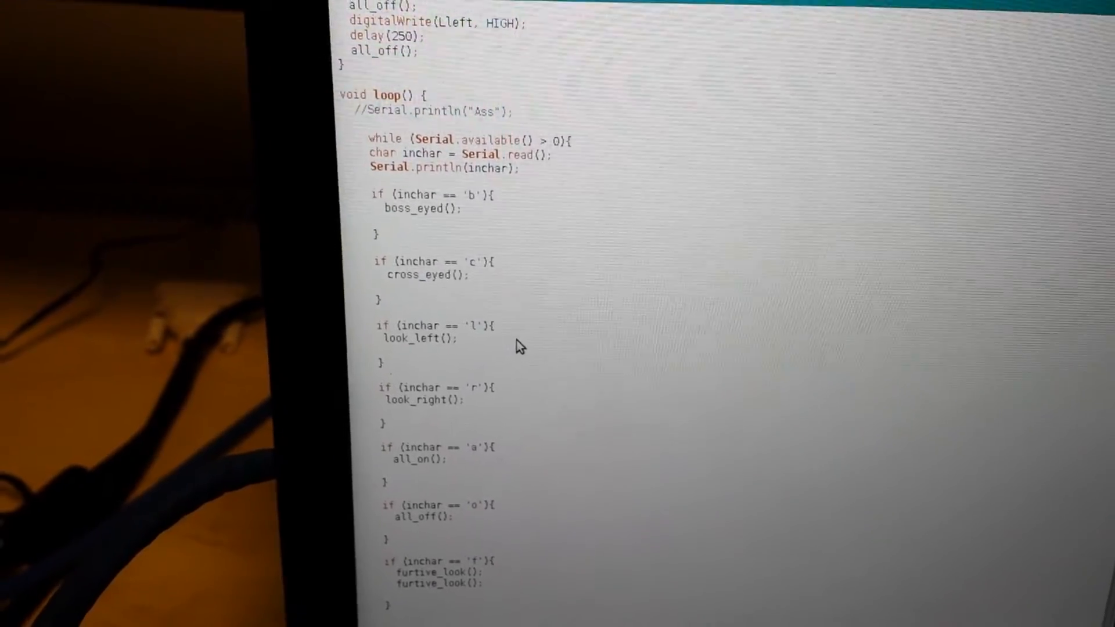
pyautogui.scroll(-3)
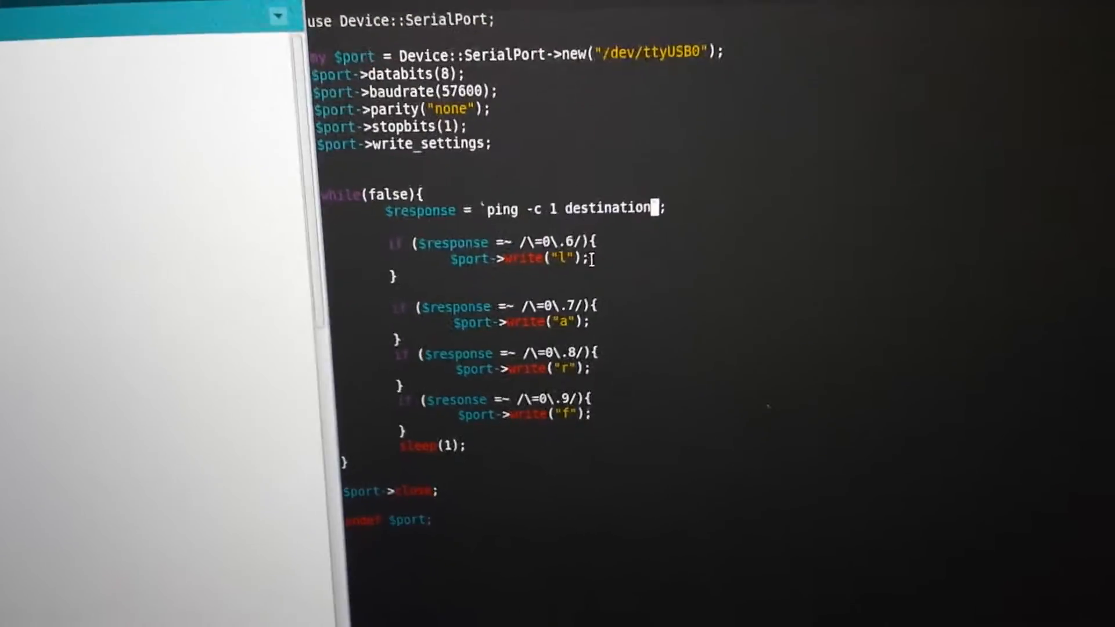
pyautogui.scroll(-3)
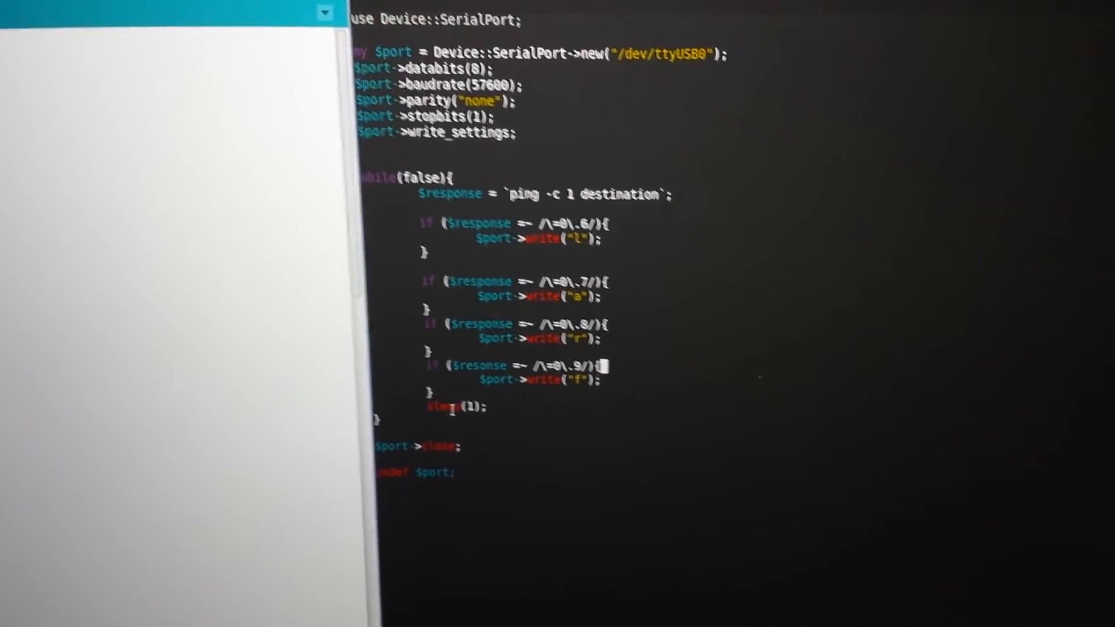
pyautogui.scroll(3)
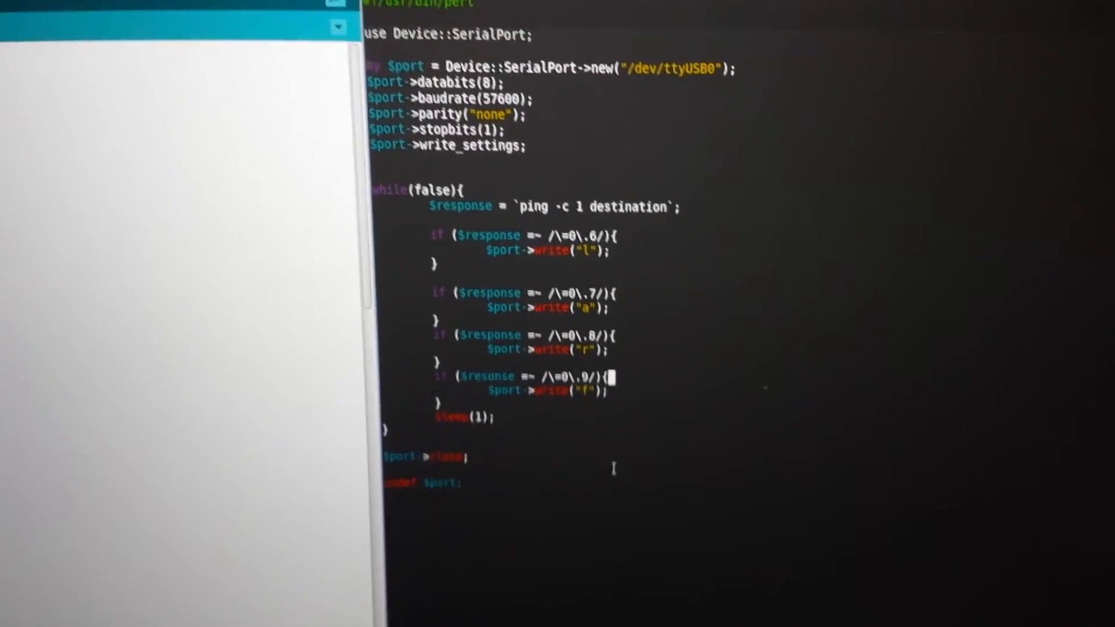